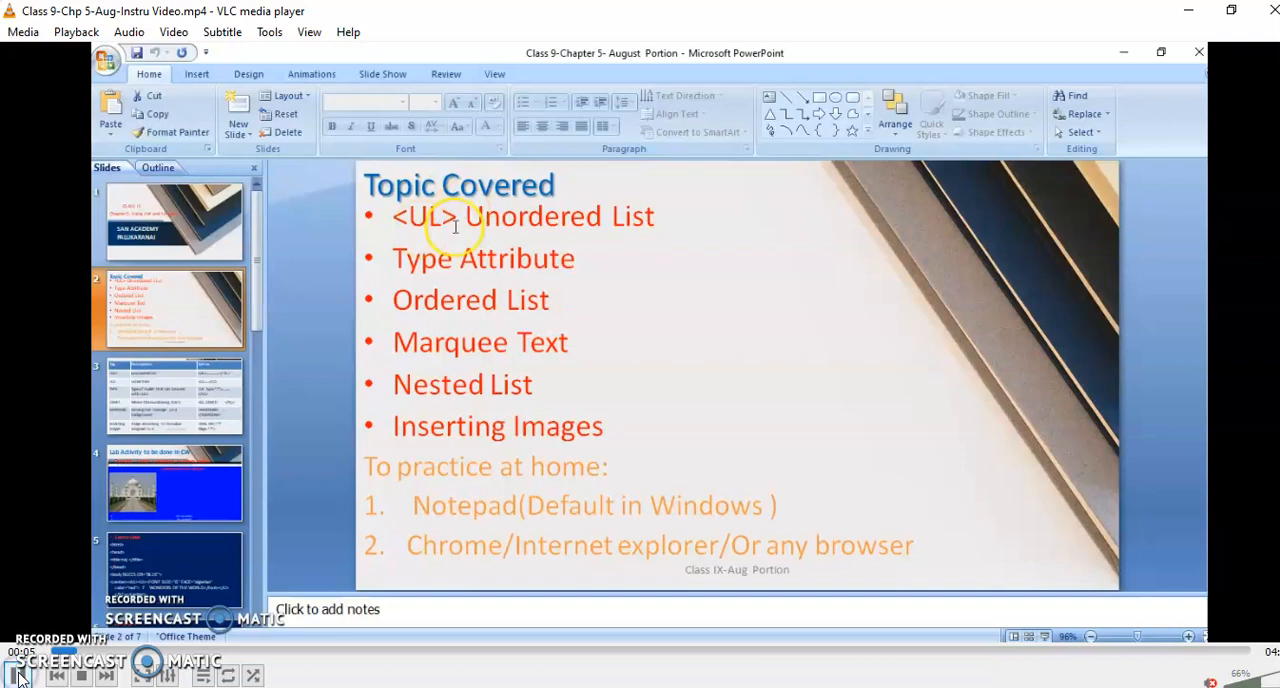
mouse_move(265, 343)
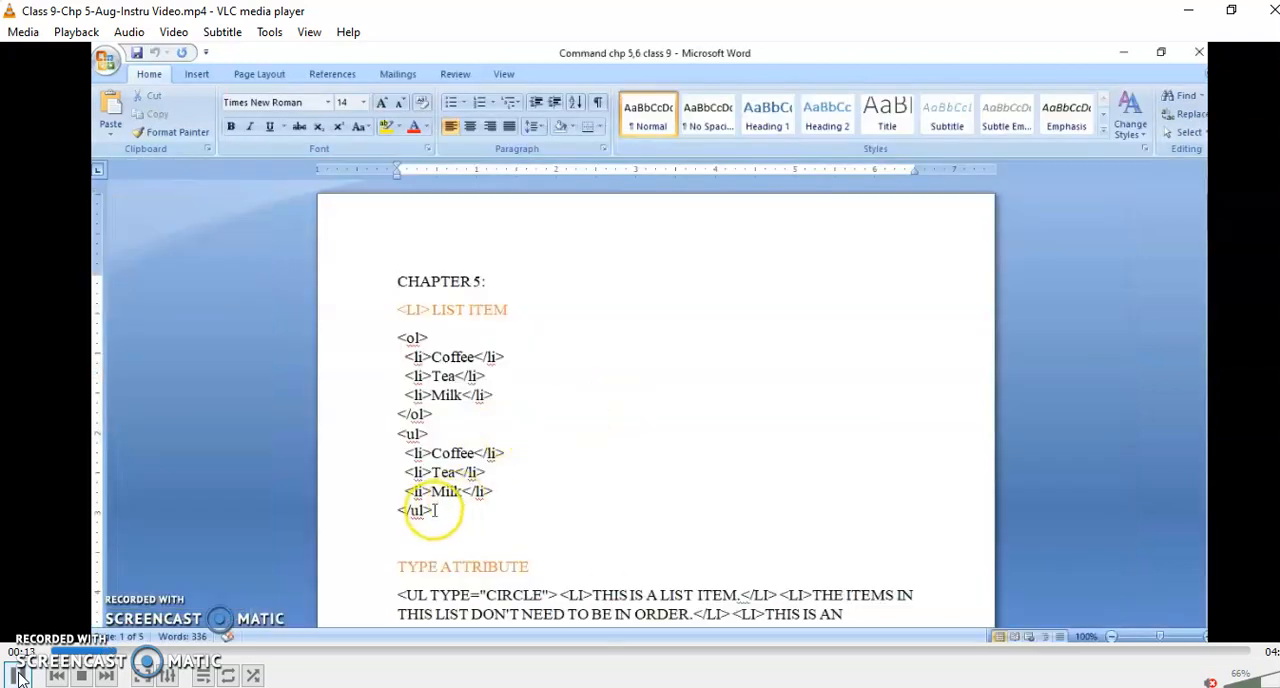
Select the Coffee, Tea, Milk list example code under LIST ITEM for copying
double_click(411, 510)
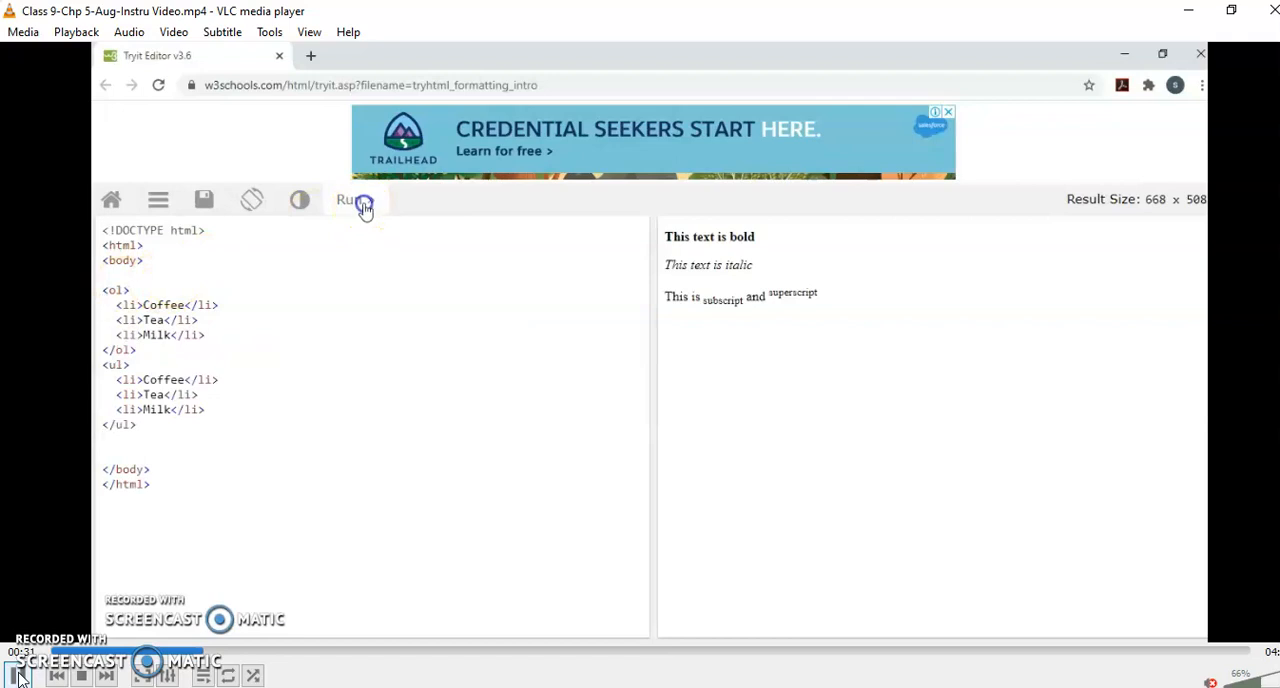
Run the pasted list code to render a numbered and a bulleted Coffee, Tea, Milk list
left_click(355, 199)
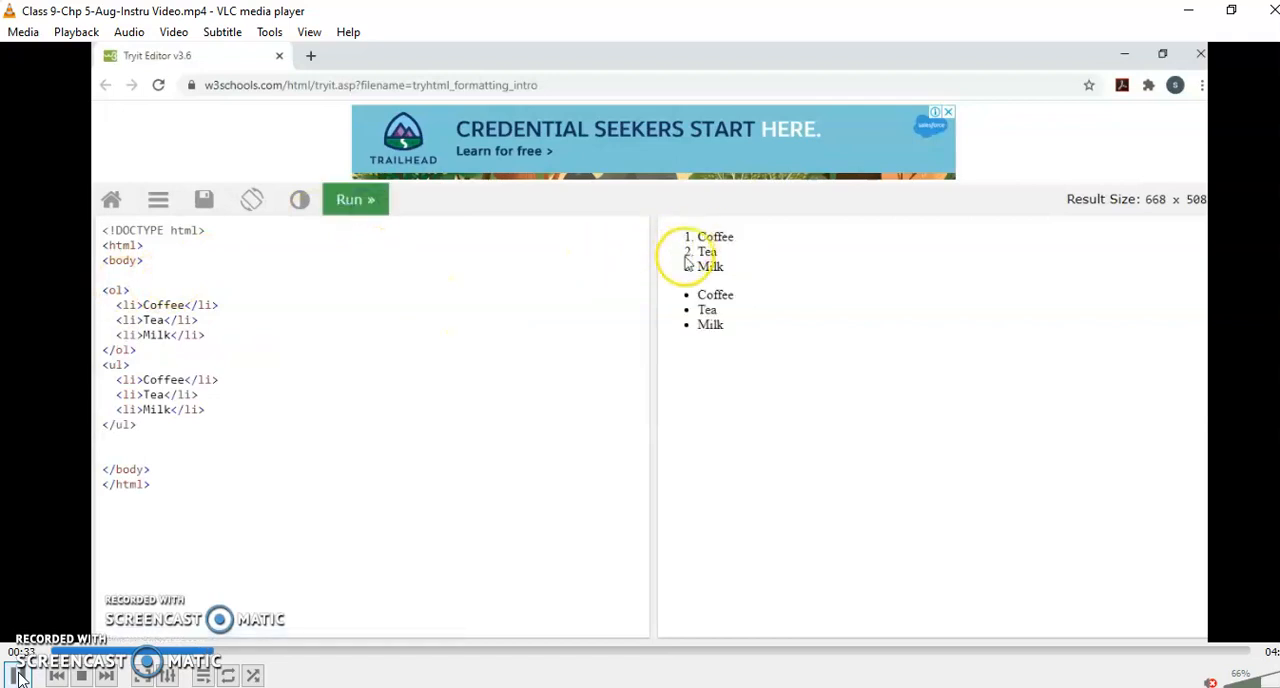
mouse_move(113, 293)
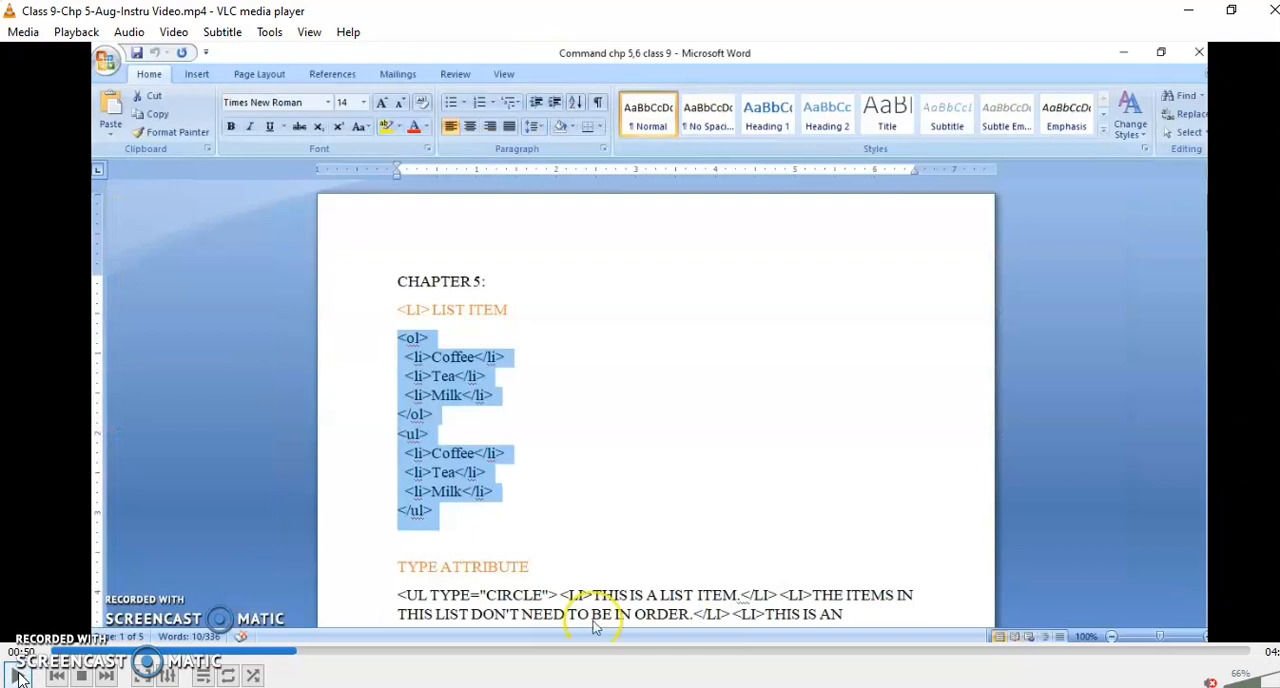
mouse_move(1018, 365)
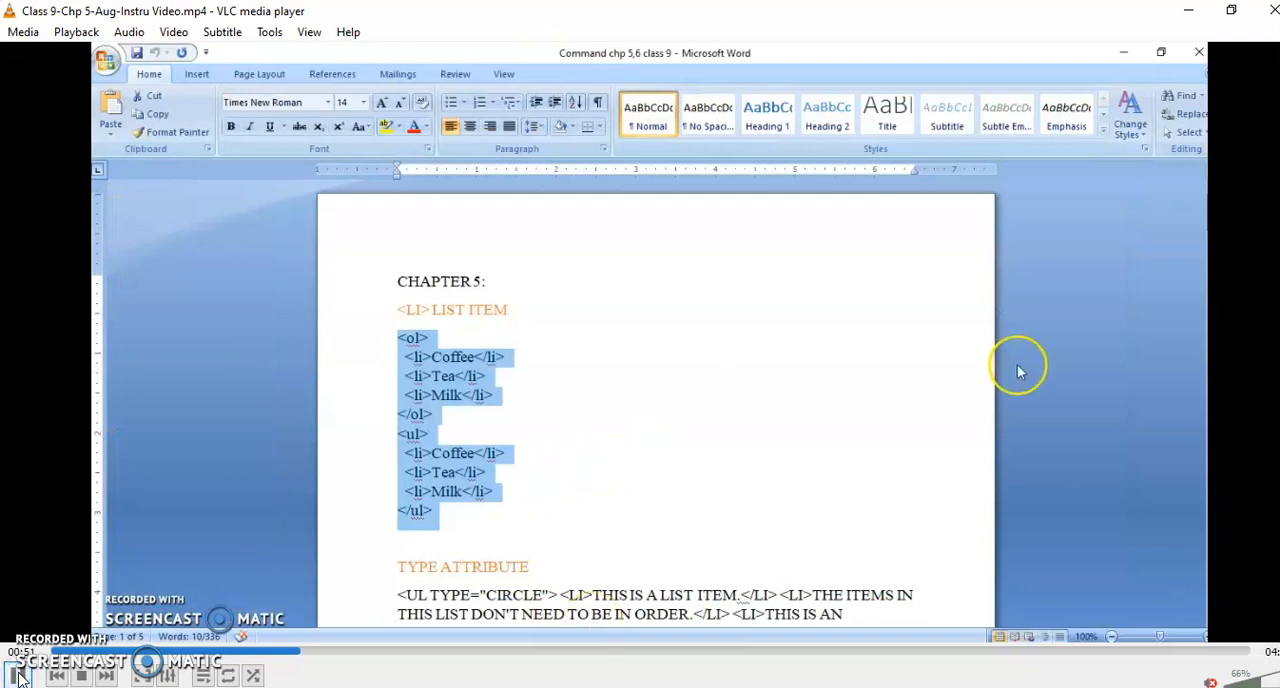
Select the <UL TYPE="CIRCLE"> unordered list code under TYPE ATTRIBUTE for copying
scroll("down", 3)
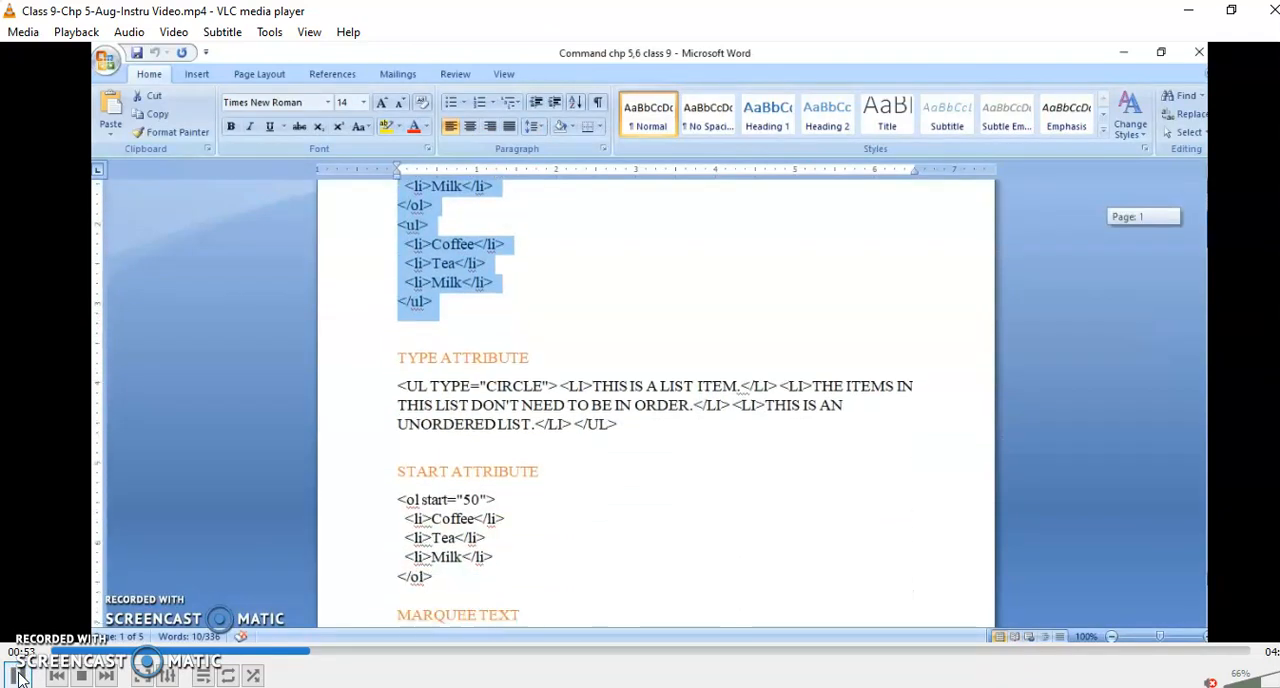
scroll("down", 3)
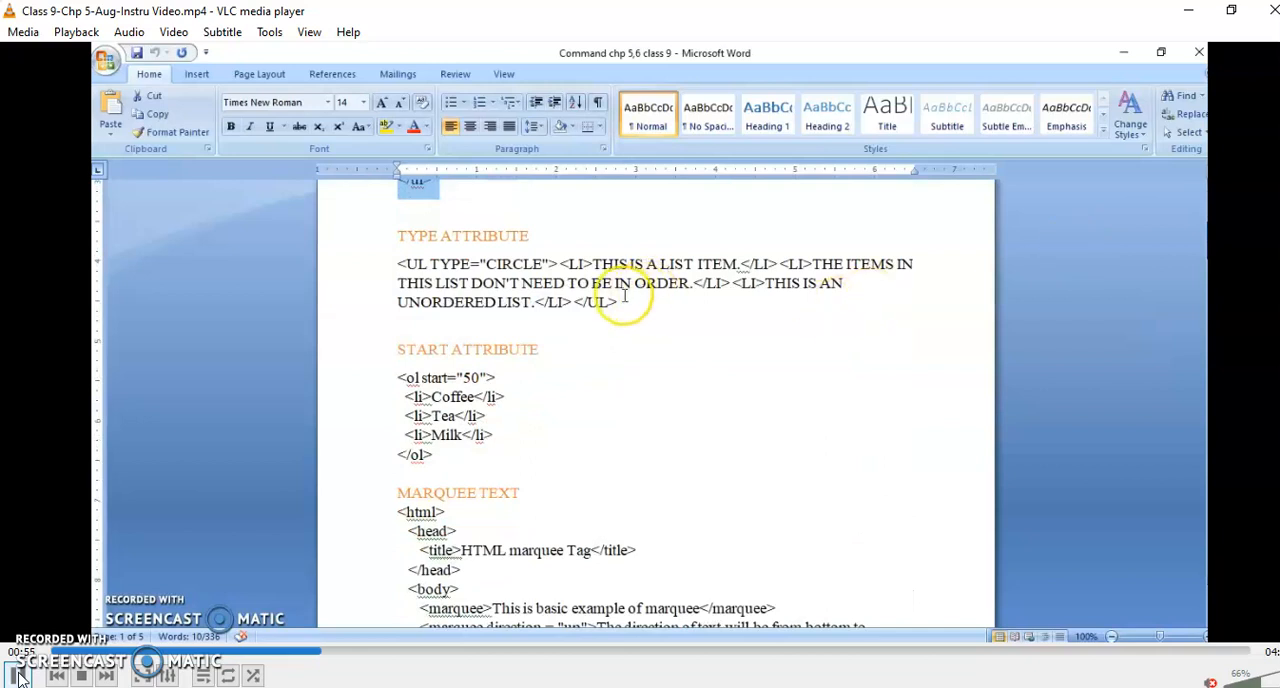
left_click_drag(397, 263, 617, 302)
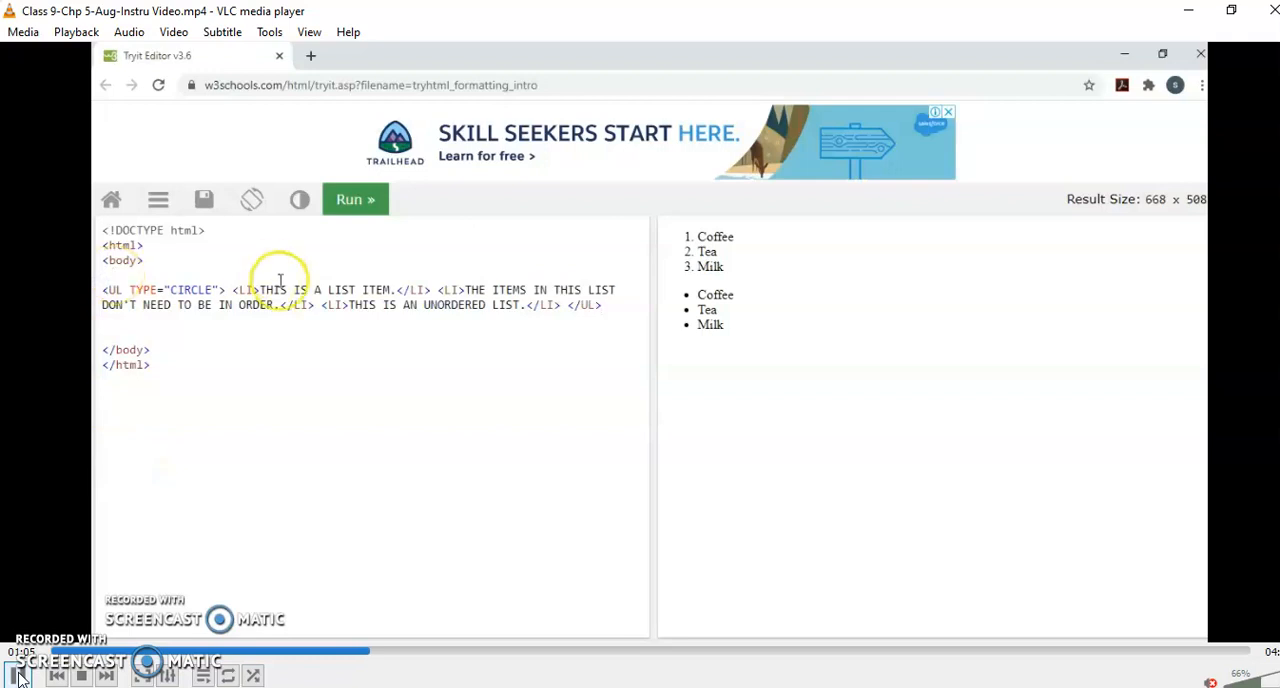
Run the circle-type unordered list code pasted into the editor
left_click(355, 199)
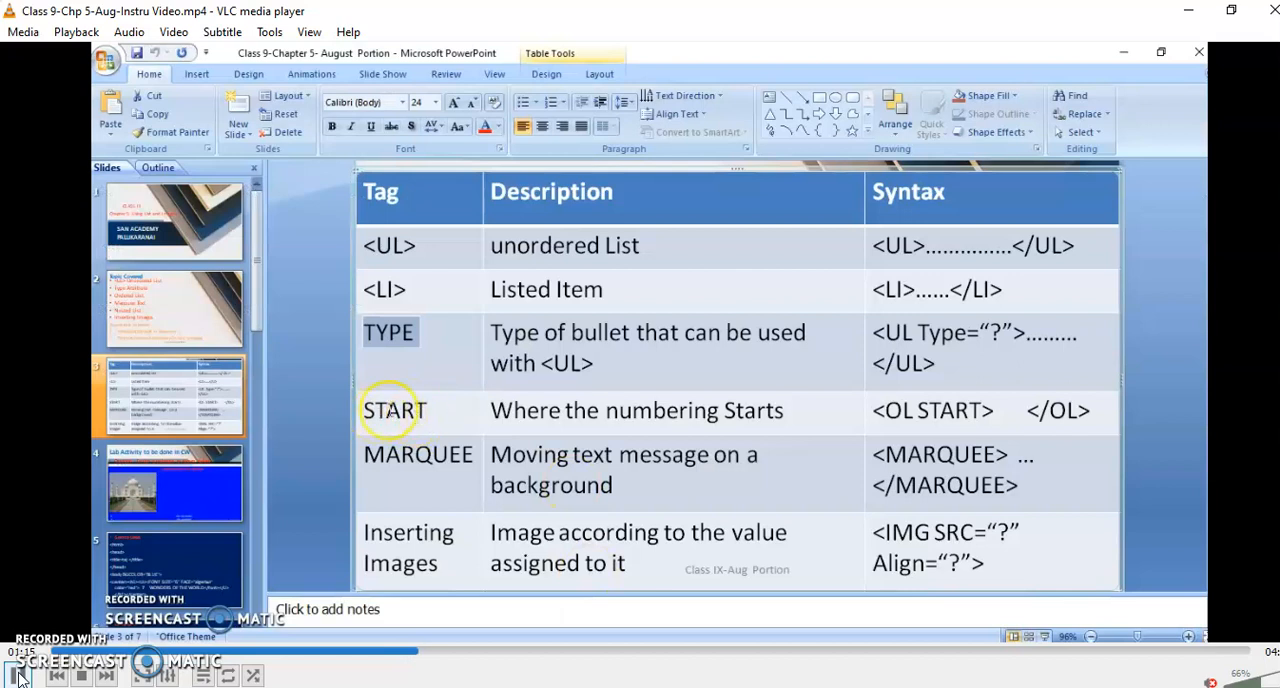
mouse_move(524, 420)
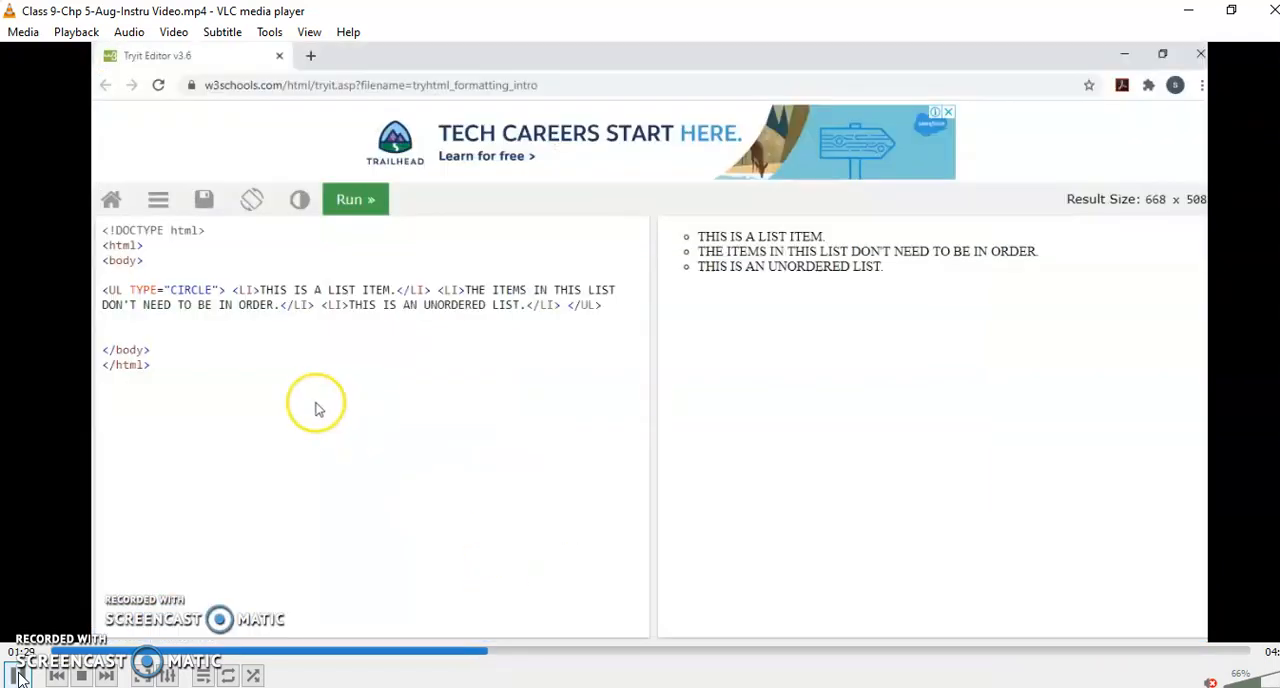
Replace the code with the <ol start="50"> list and run it, numbering Coffee, Tea, Milk 50–52
double_click(190, 297)
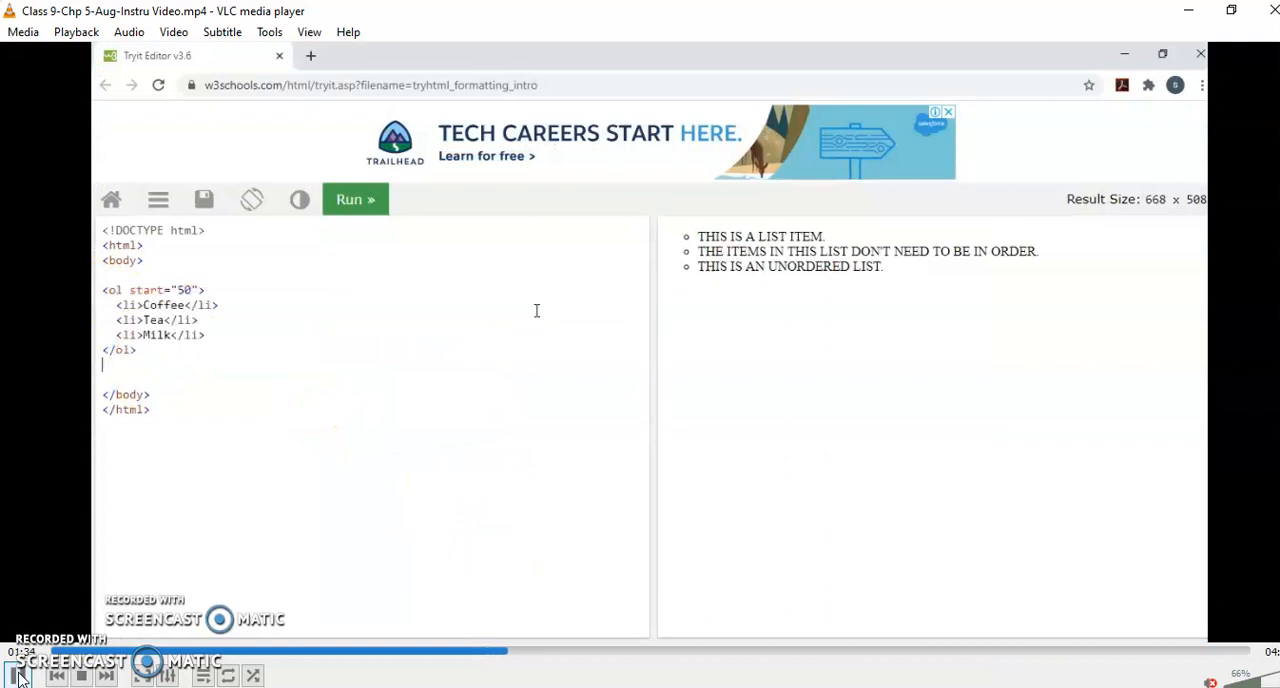
left_click(355, 199)
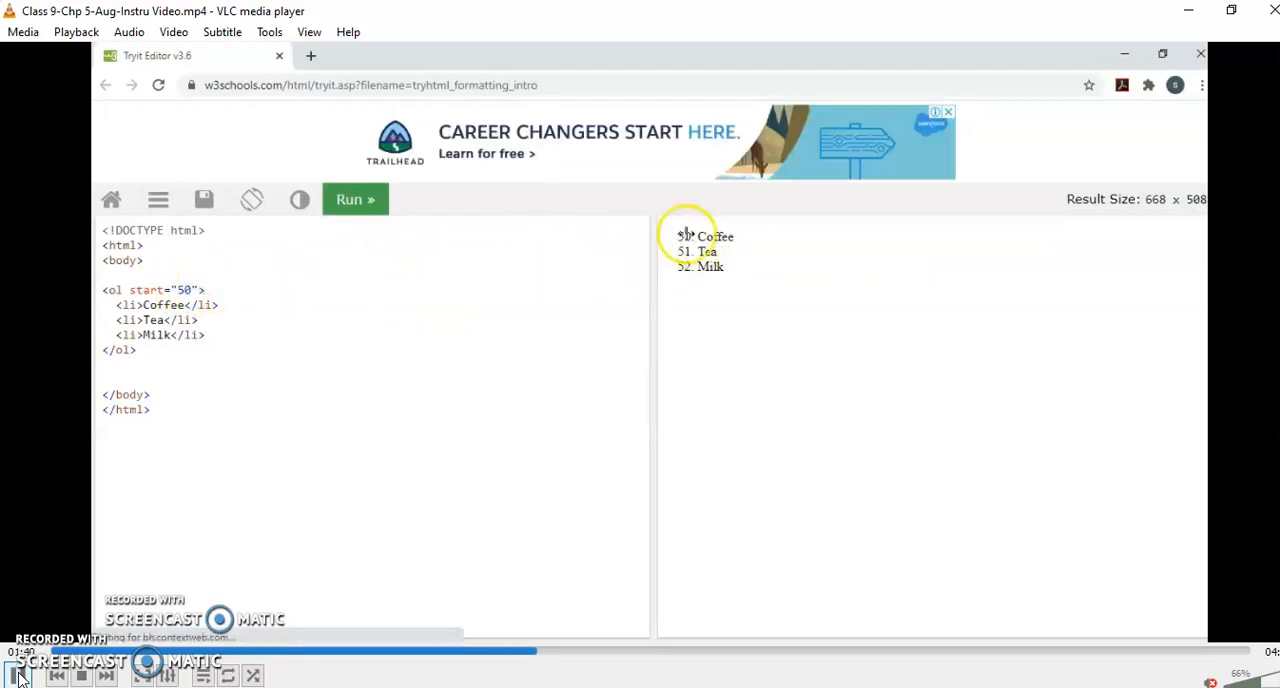
mouse_move(678, 608)
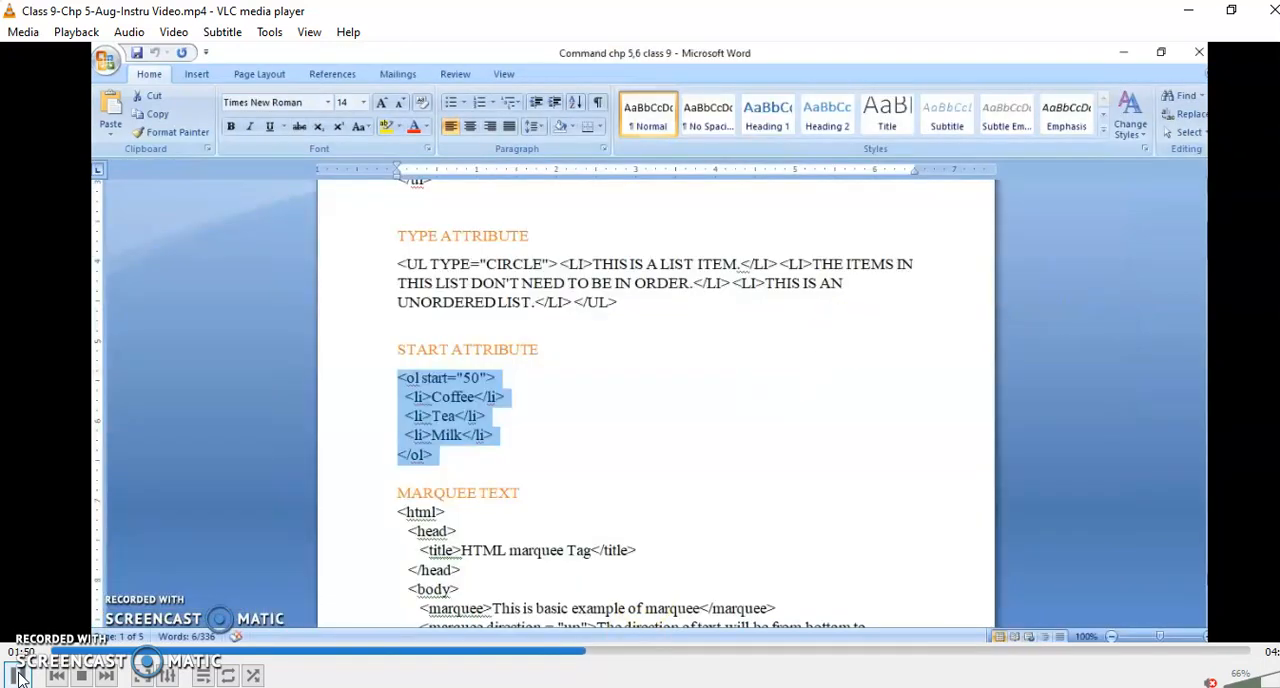
Select the whole MARQUEE TEXT example from <html> to </html> for copying
scroll("down", 3)
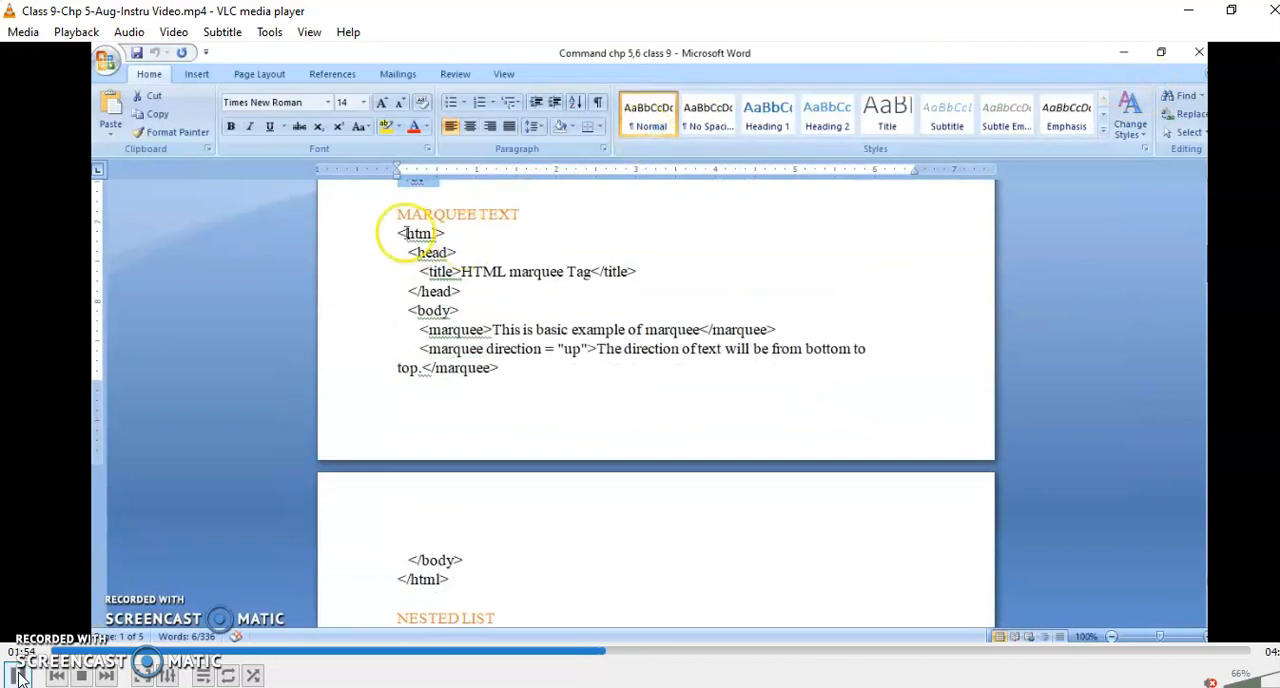
left_click_drag(400, 233, 462, 560)
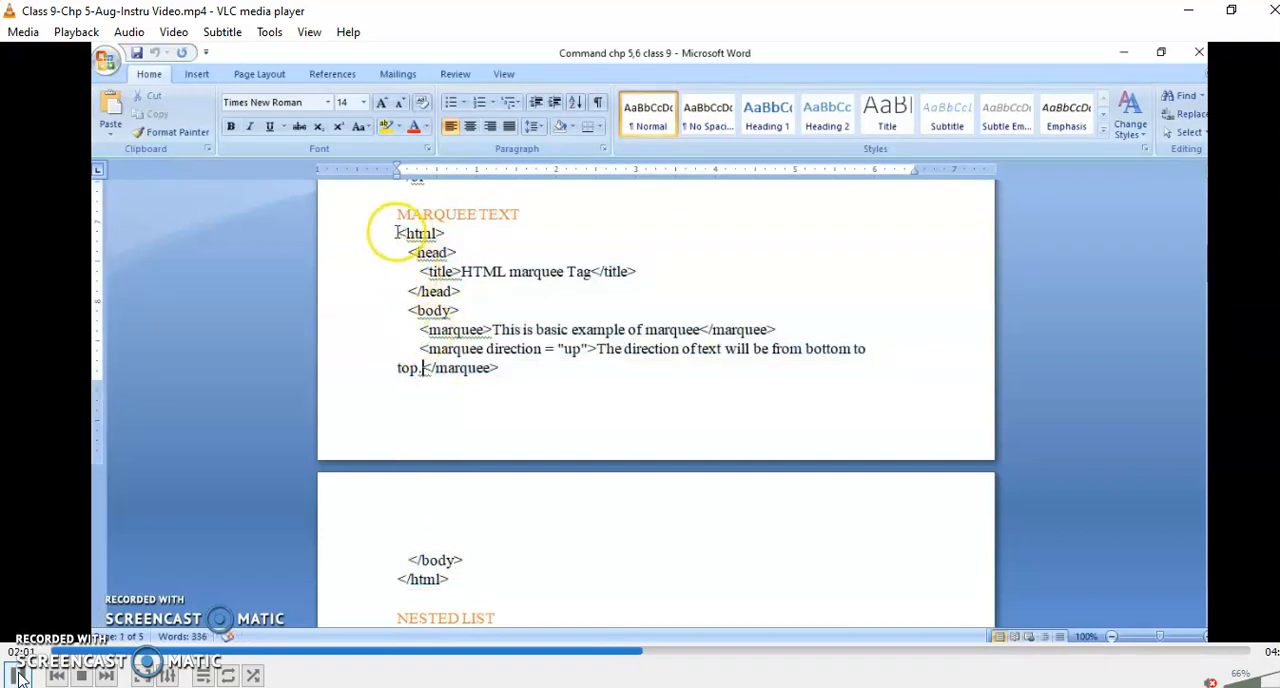
left_click_drag(398, 233, 455, 580)
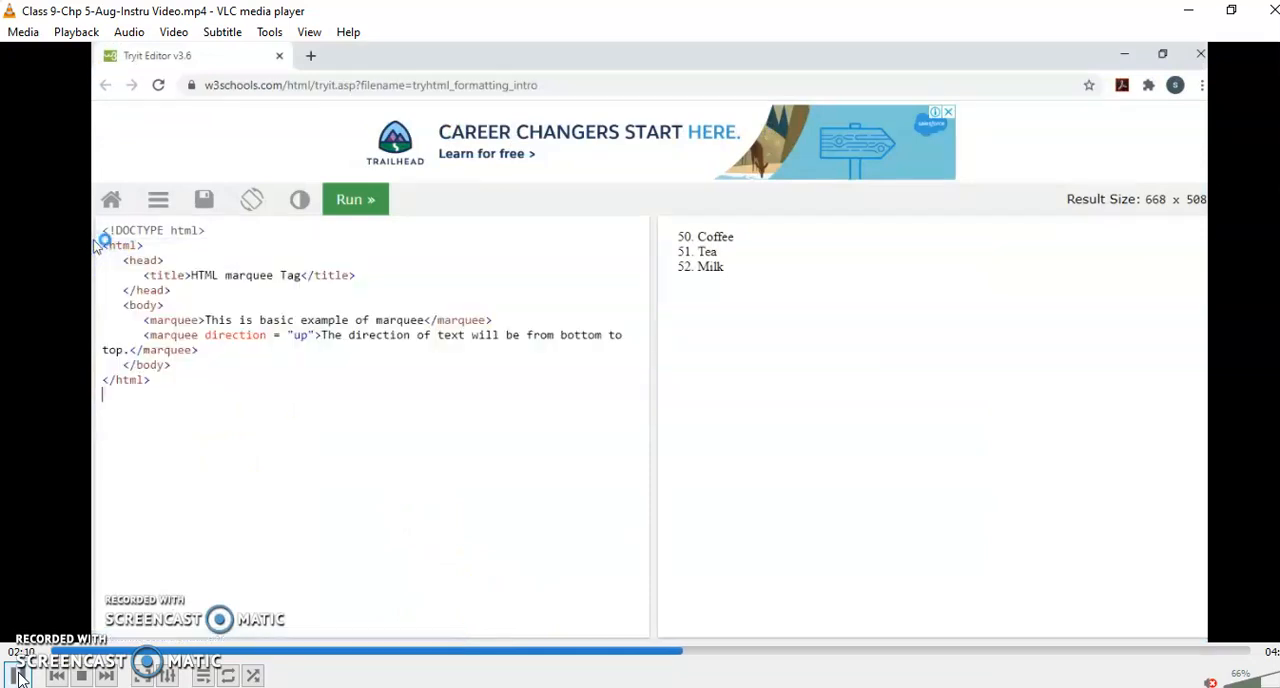
Run the pasted marquee HTML so the scrolling text result appears
left_click(355, 199)
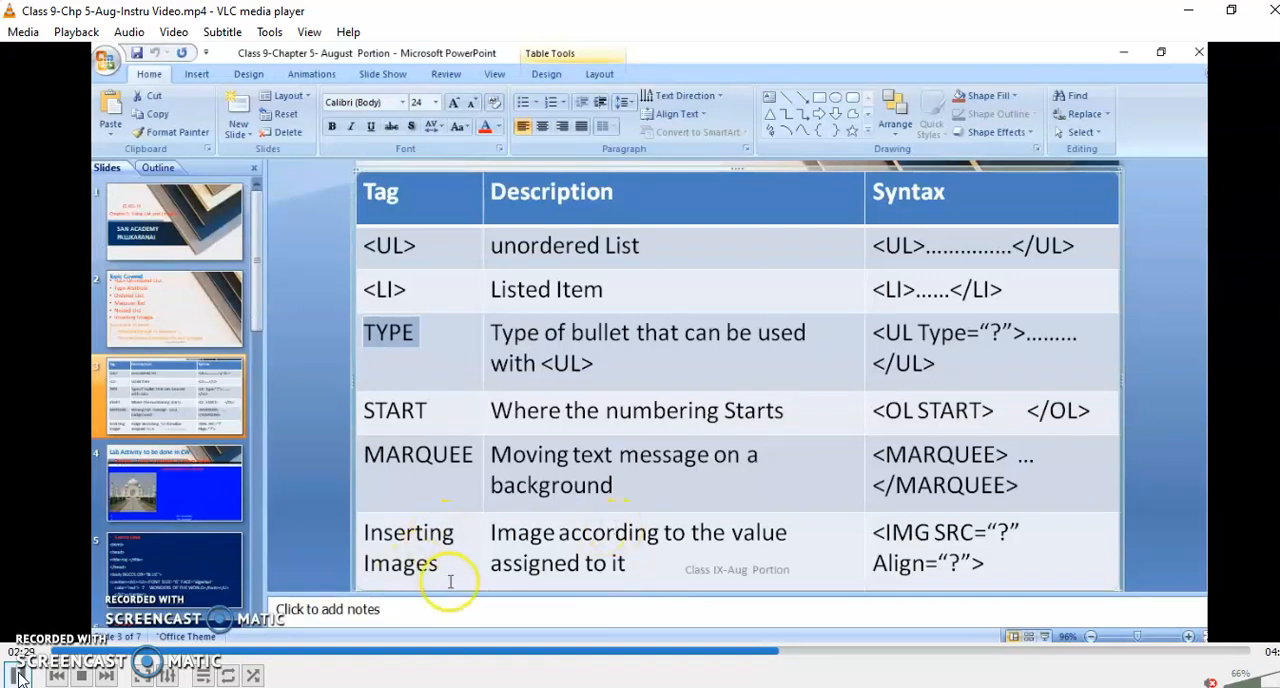
mouse_move(851, 519)
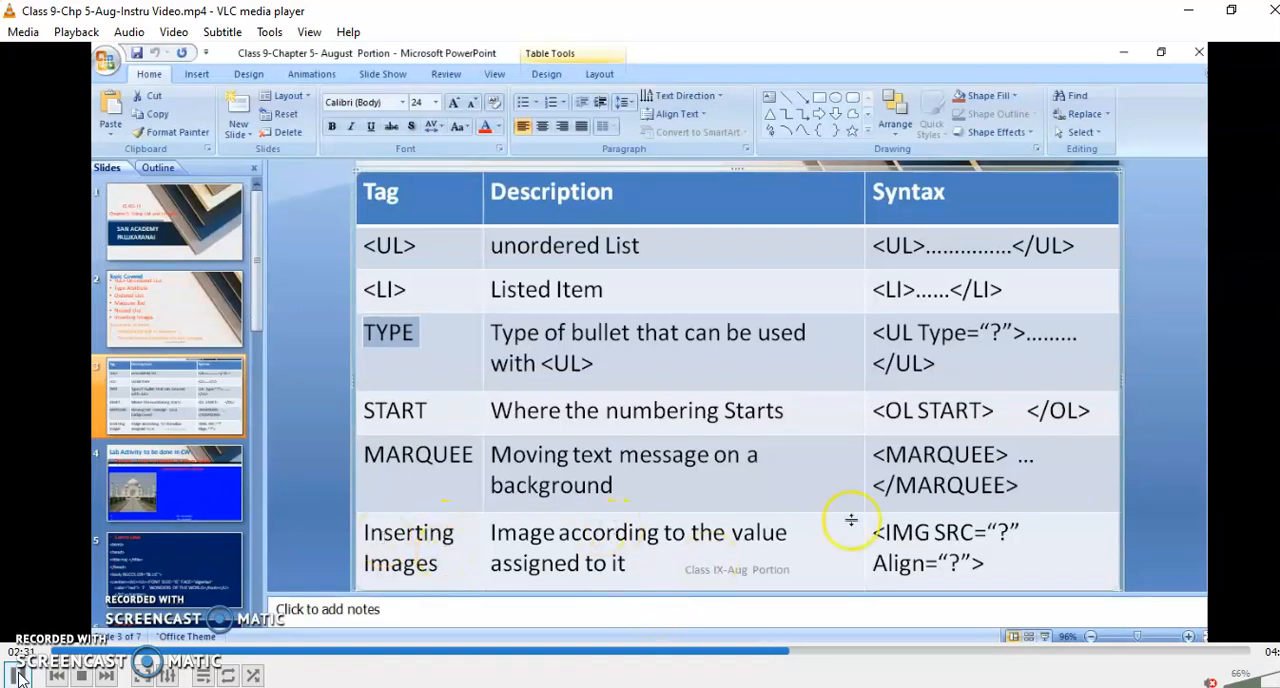
mouse_move(831, 587)
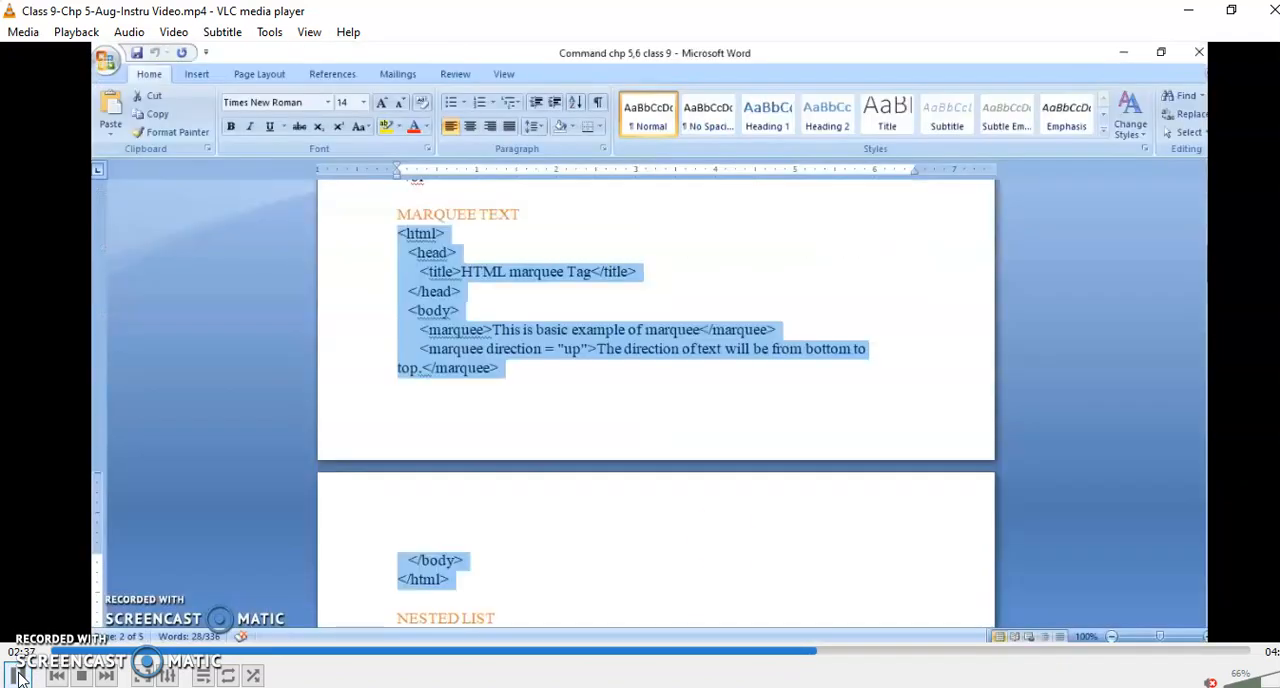
Scroll past the marquee code to the NESTED LIST section of the notes
scroll("down", 3)
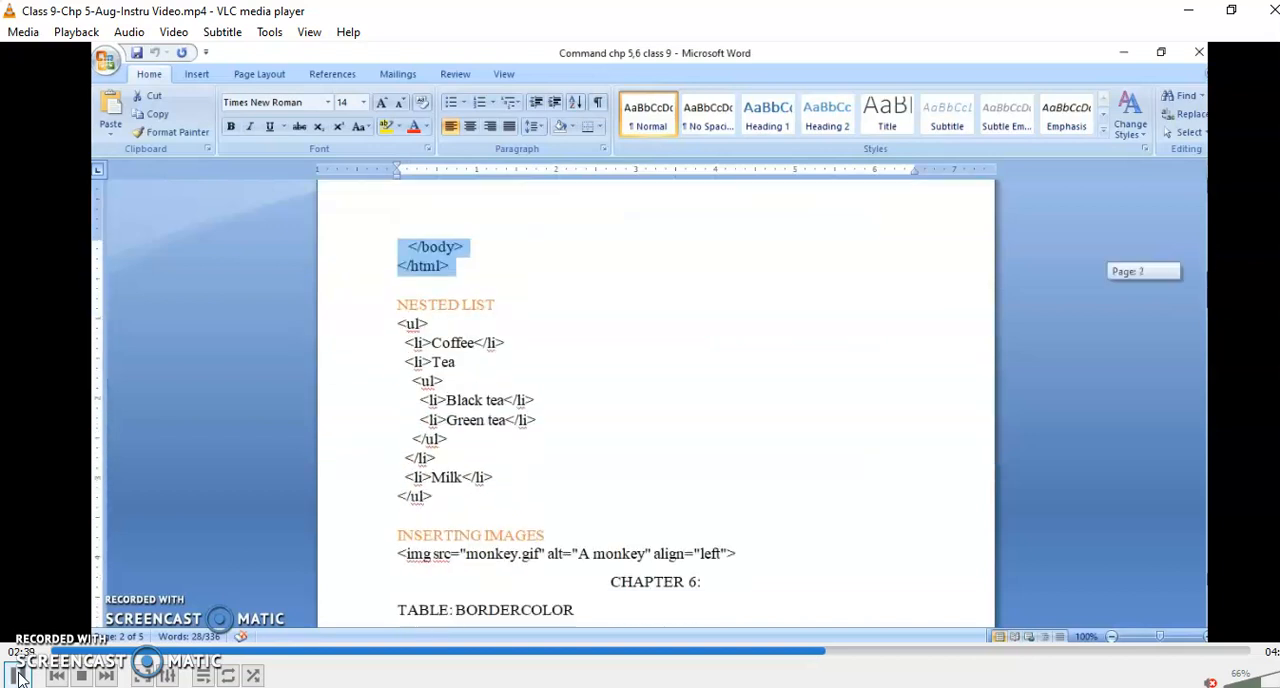
scroll("down", 3)
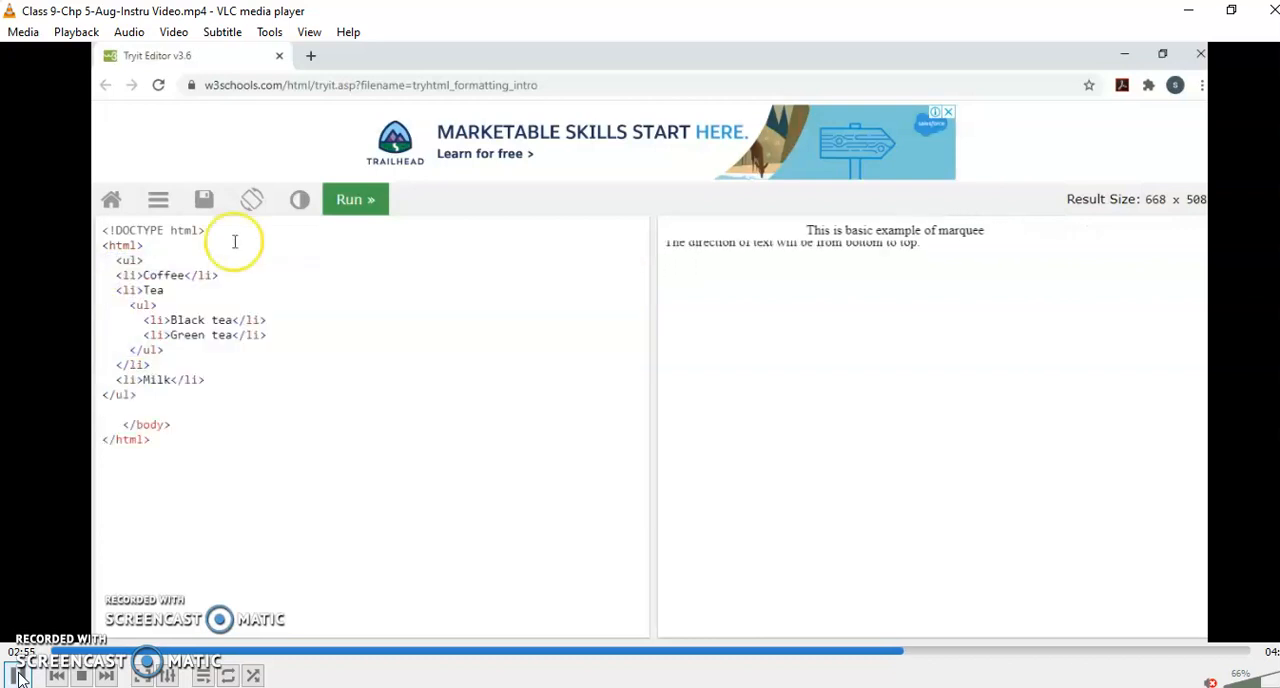
Run the nested list code to render Coffee, Tea with Black tea and Green tea, and Milk
left_click(355, 199)
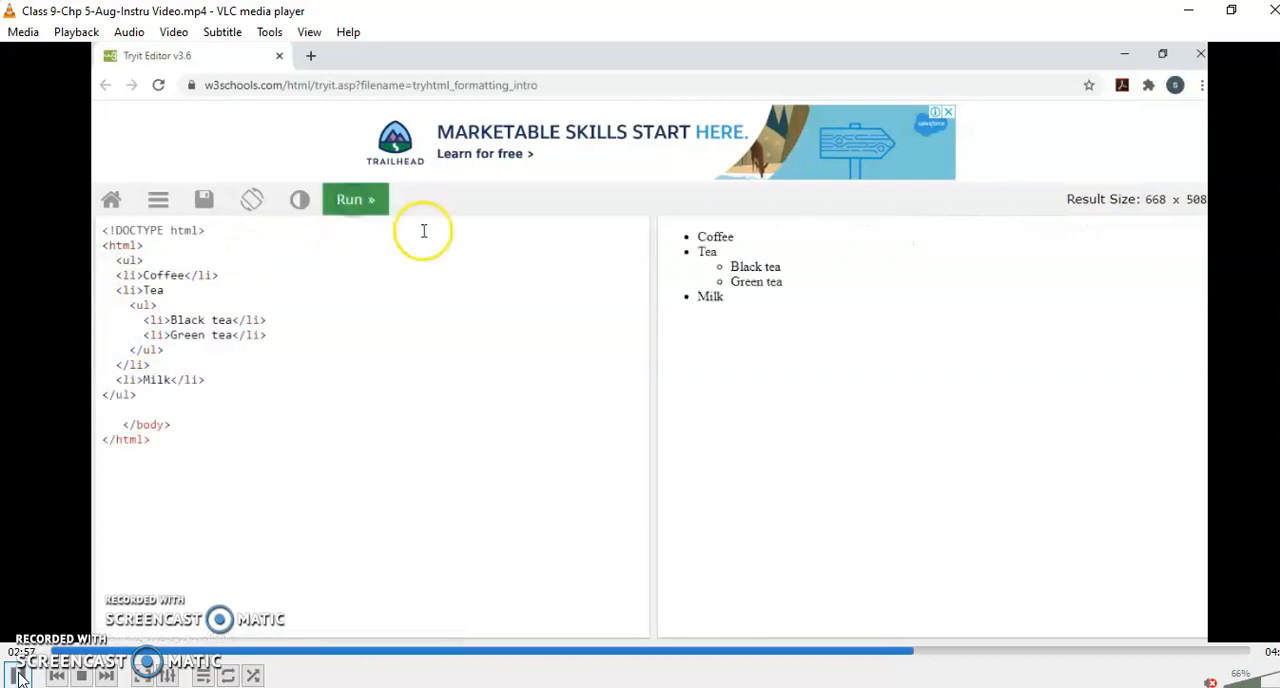
mouse_move(753, 610)
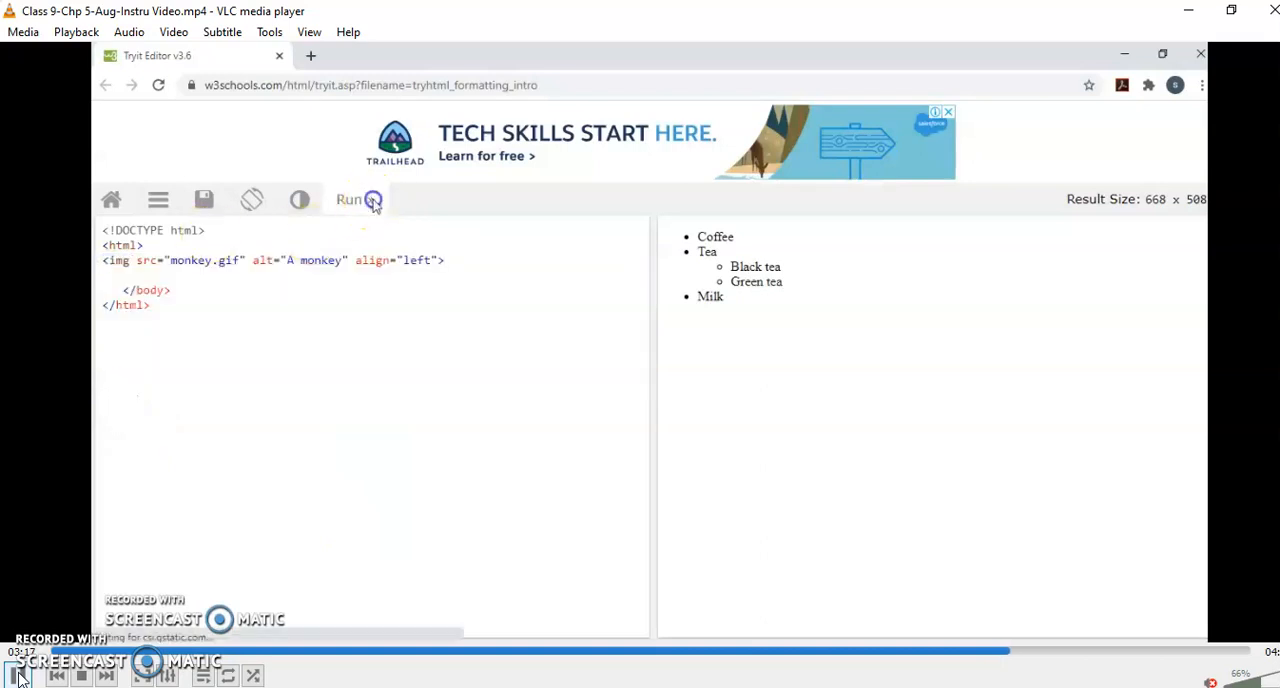
Run the monkey image example, change align="left" to align="right", and rerun it
left_click(355, 199)
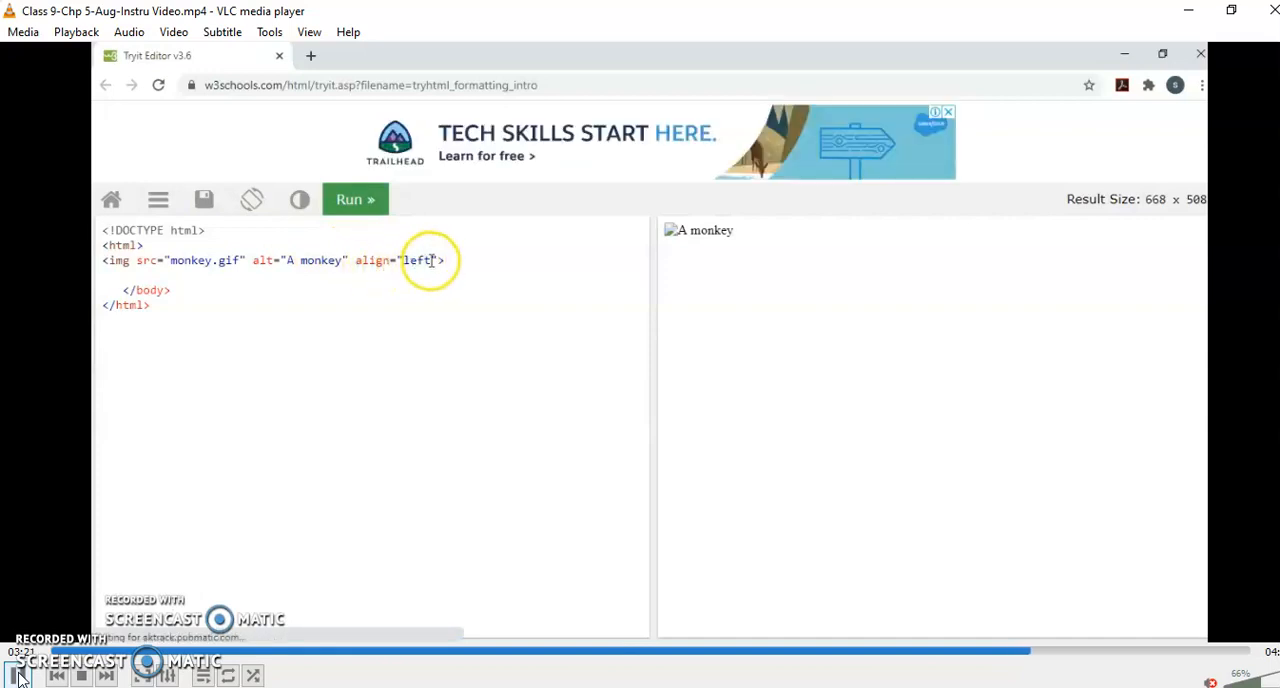
key("Backspace")
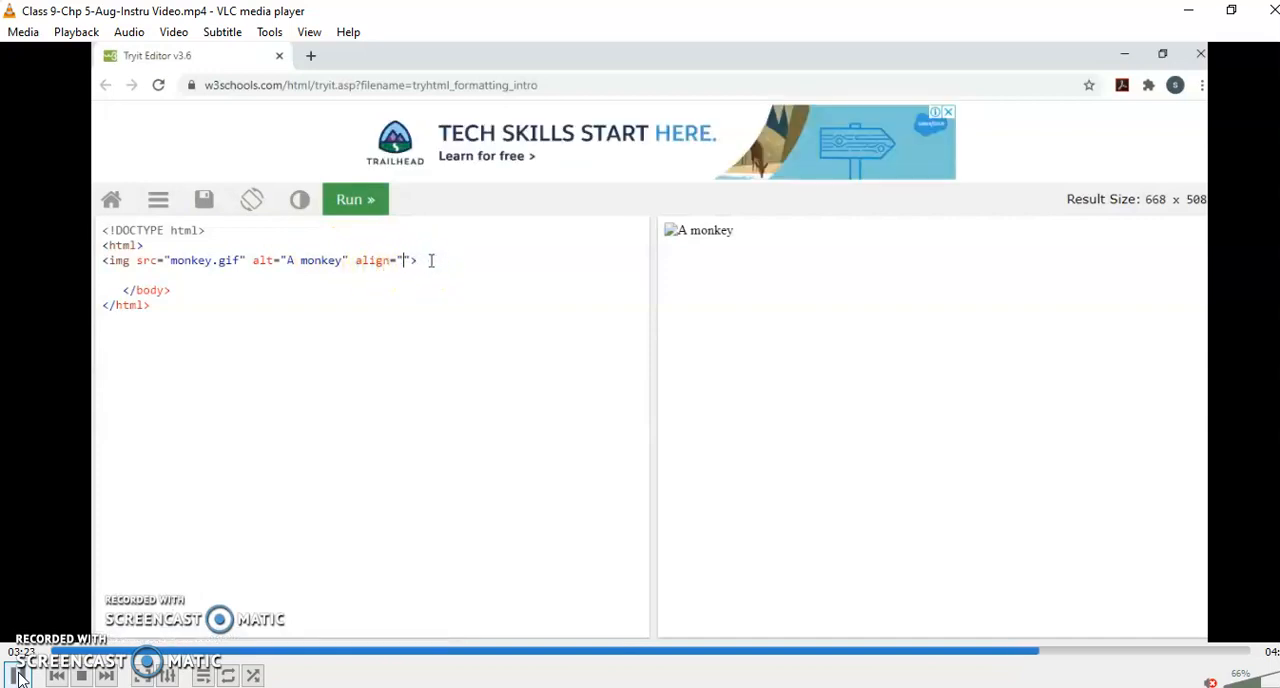
type("CEN")
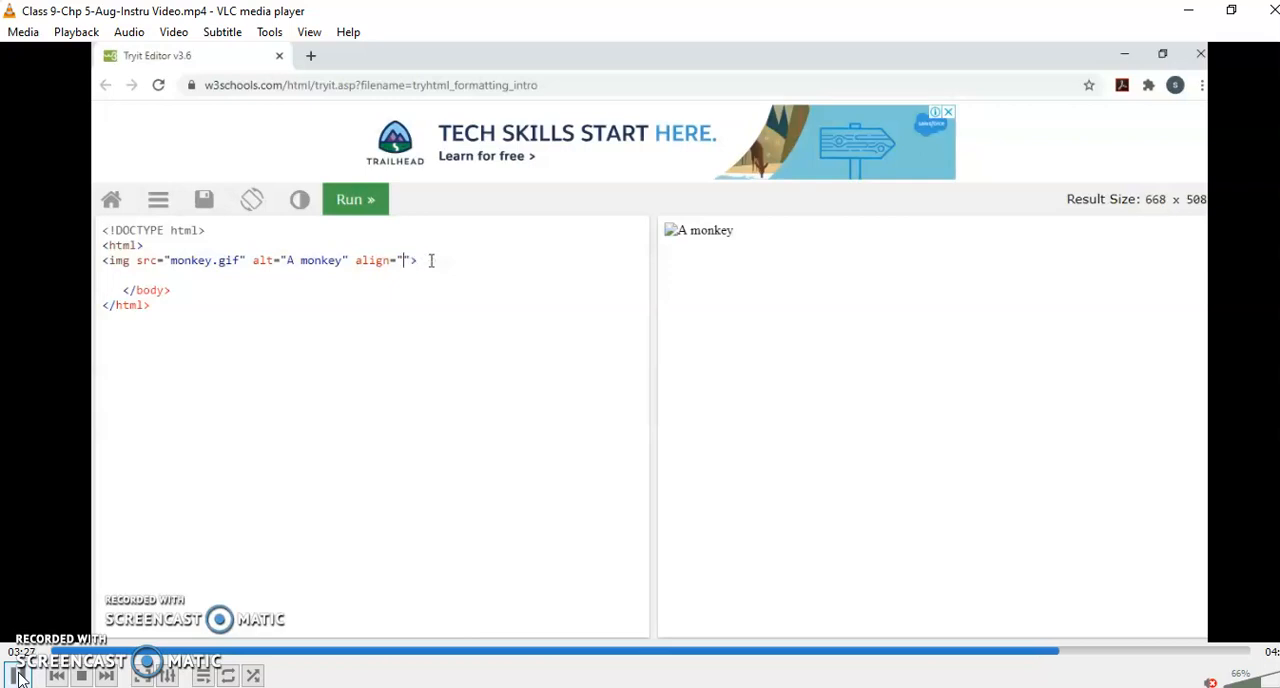
type("right")
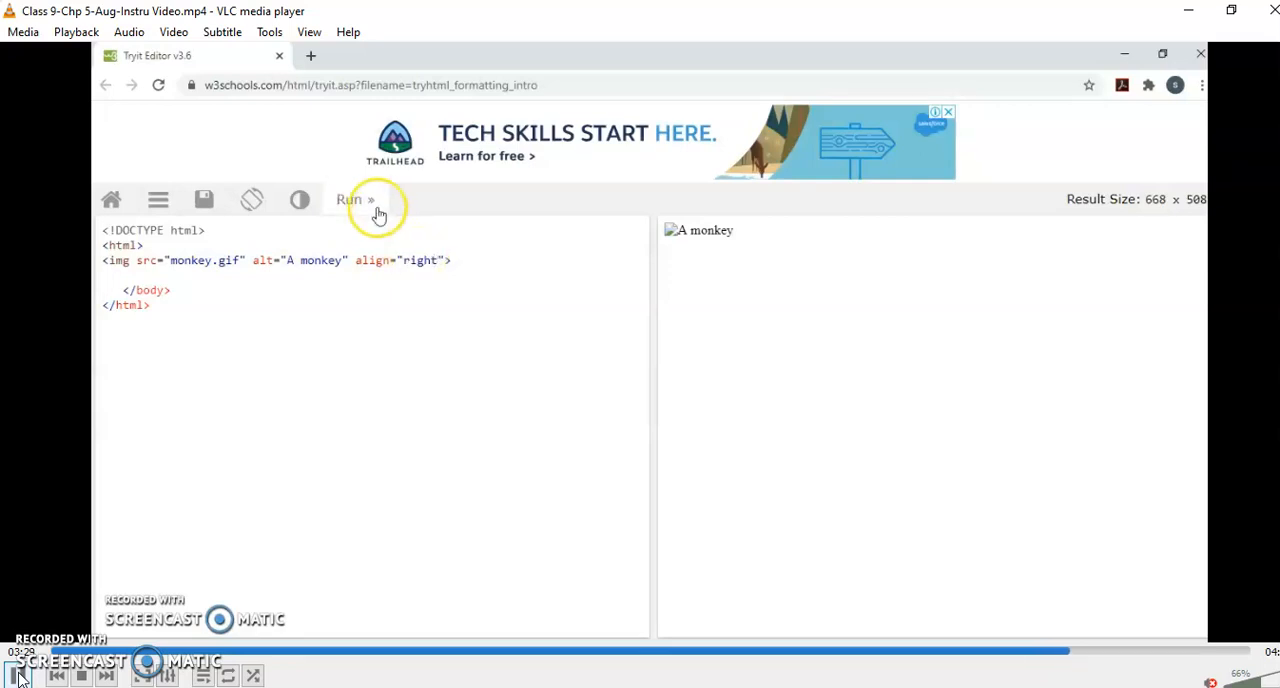
left_click(355, 199)
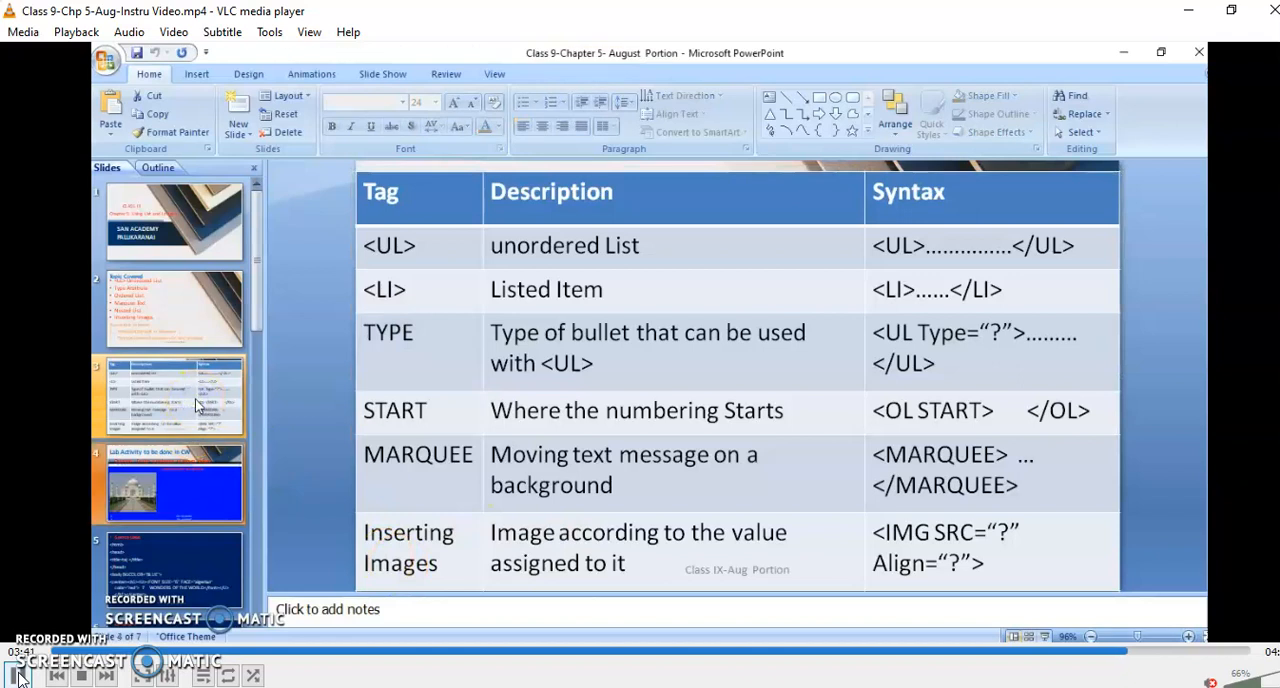
Show slide 4, the Lab Activity asking for a 7 Wonders of the World webpage
left_click(170, 485)
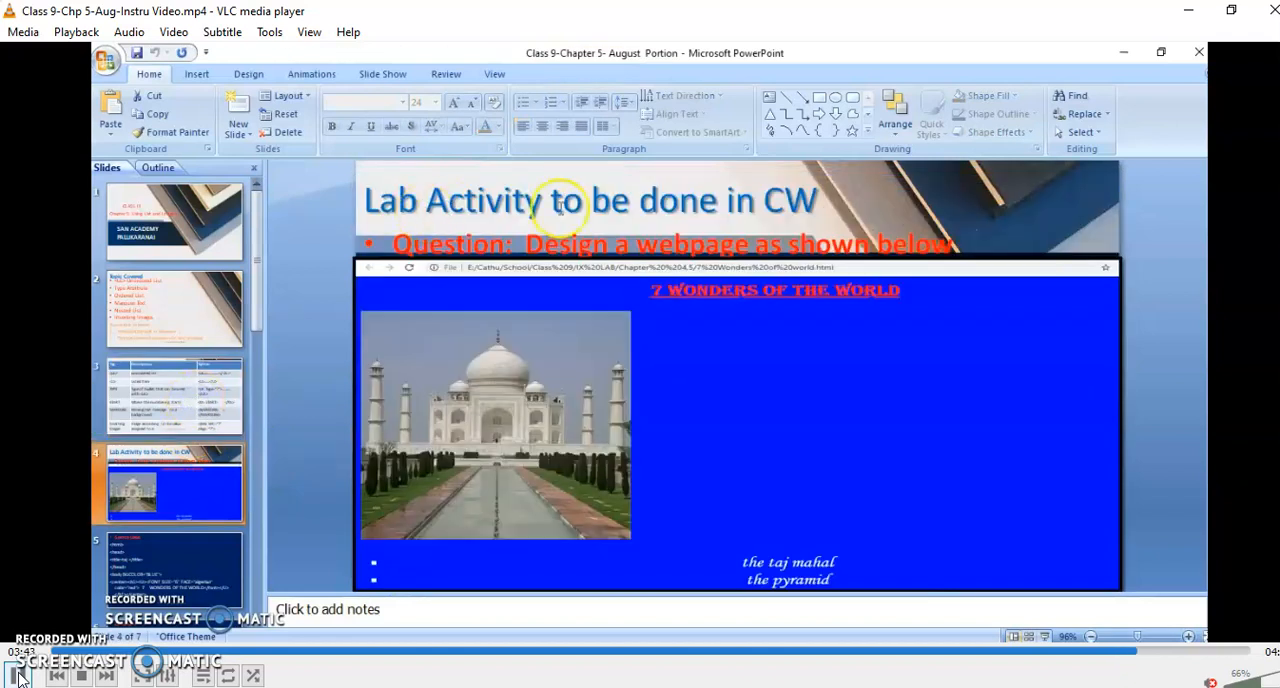
mouse_move(720, 315)
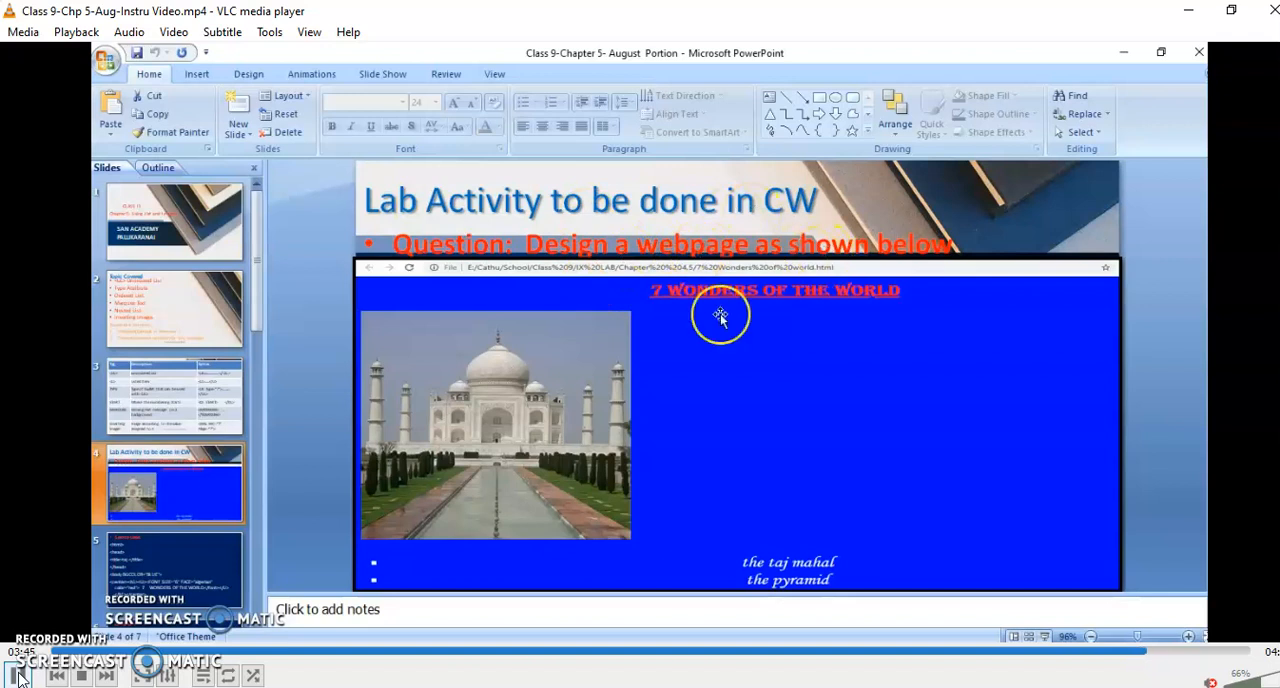
mouse_move(635, 495)
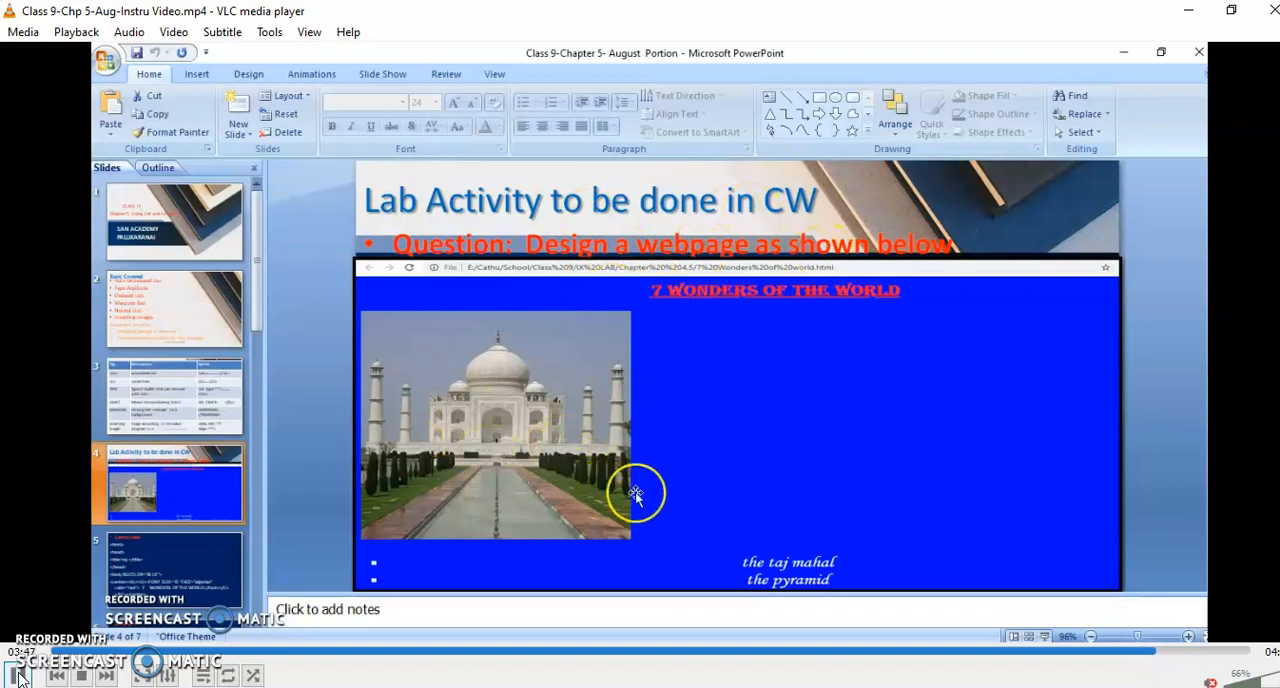
mouse_move(555, 340)
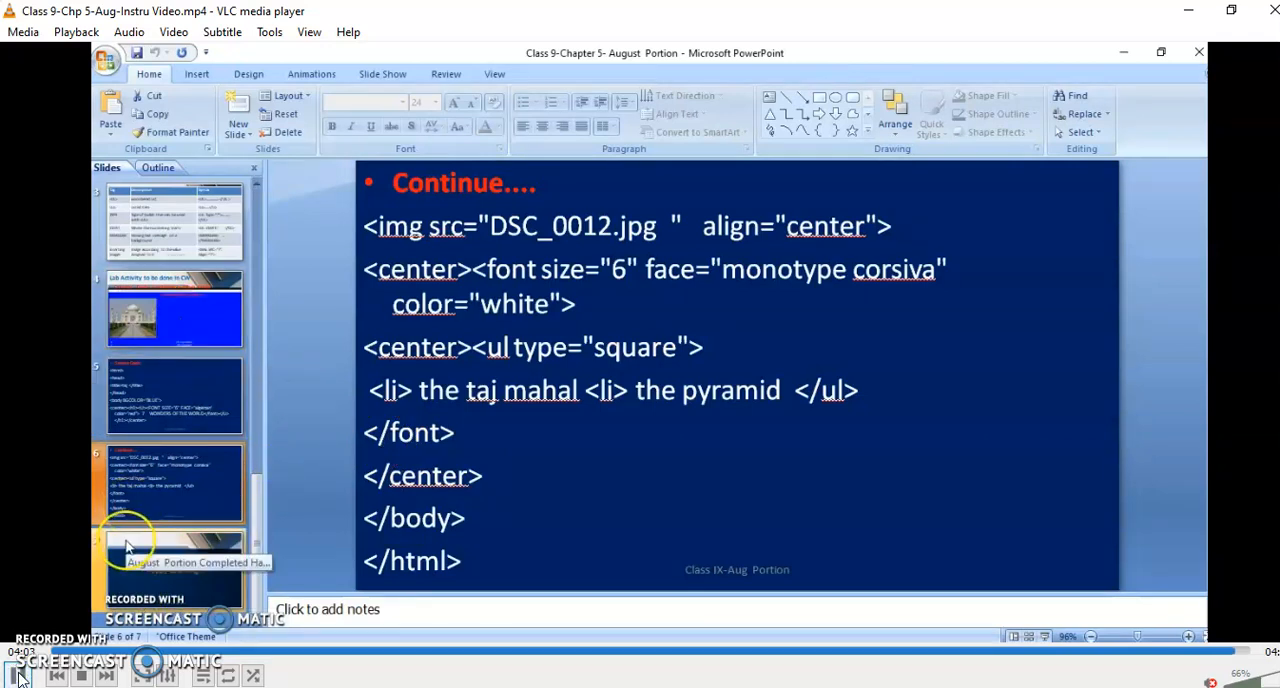
Show slide 7, the closing 'August Portion Completed, Happy Learning!!' slide
left_click(175, 570)
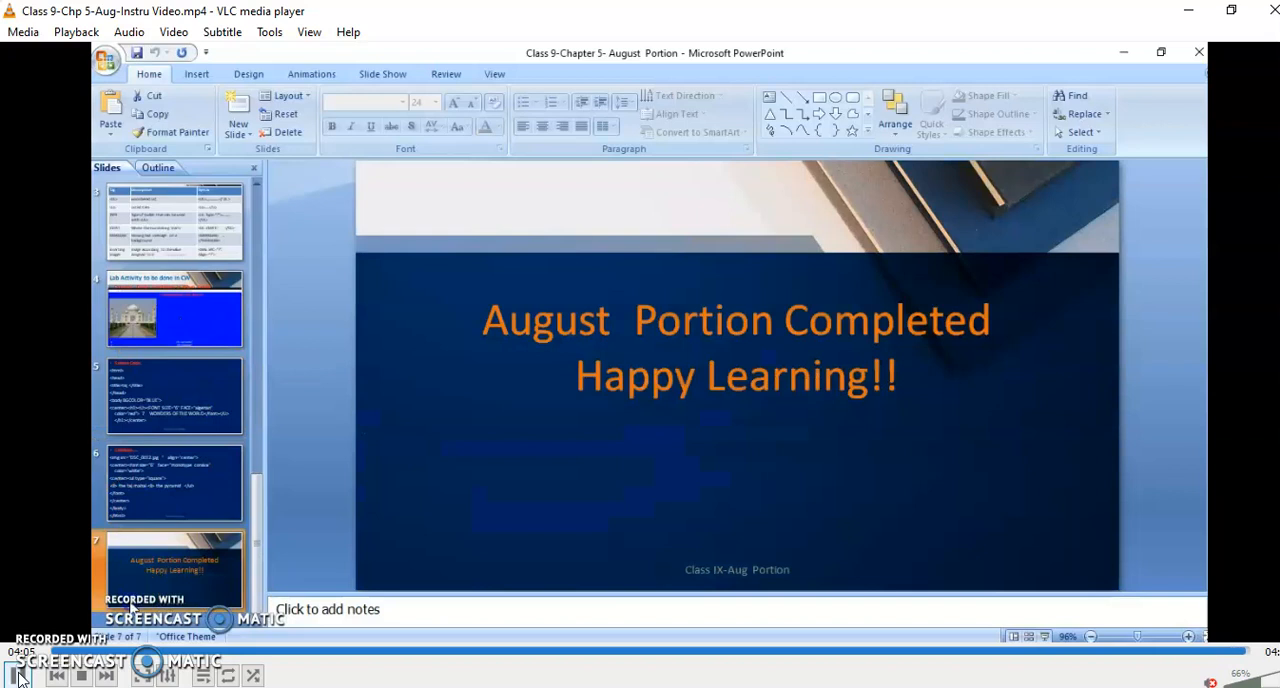